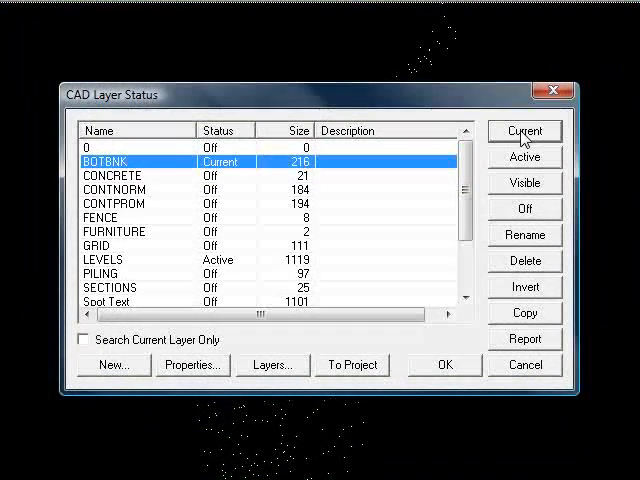
- Set the CONCRETE, FENCE, FURNITURE, PILING and other feature layers active in CAD Layer Status
{"action": "left_click", "coordinate": [110, 175]}
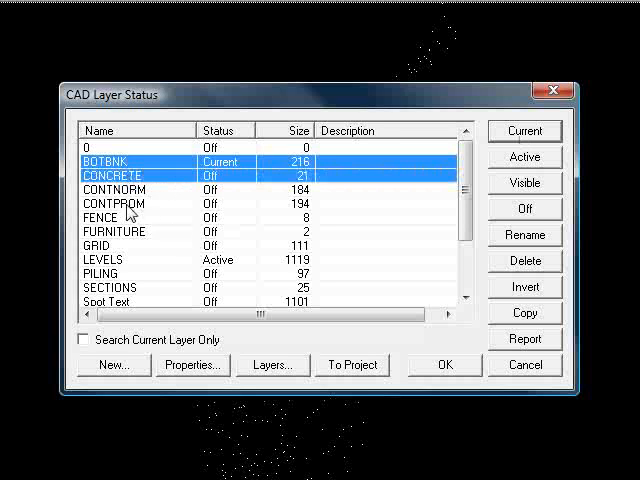
{"action": "mouse_move", "coordinate": [150, 205]}
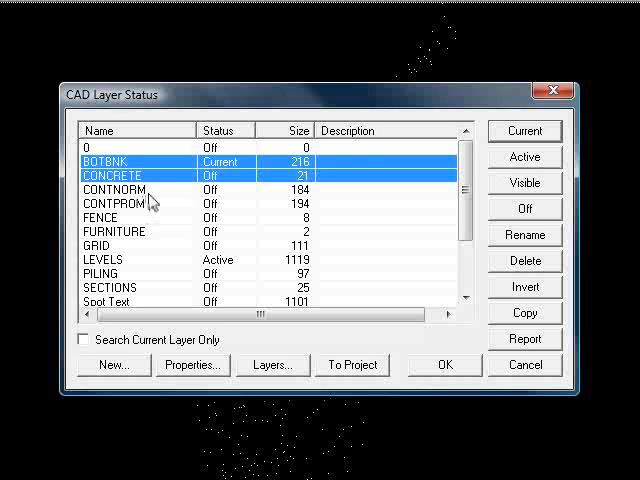
{"action": "mouse_move", "coordinate": [120, 235]}
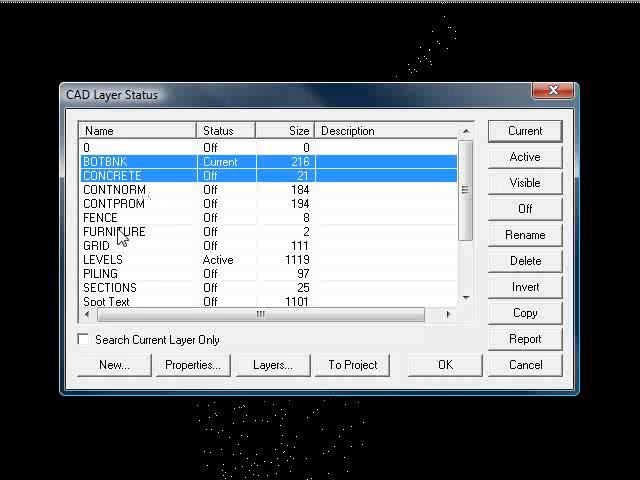
{"action": "mouse_move", "coordinate": [113, 218]}
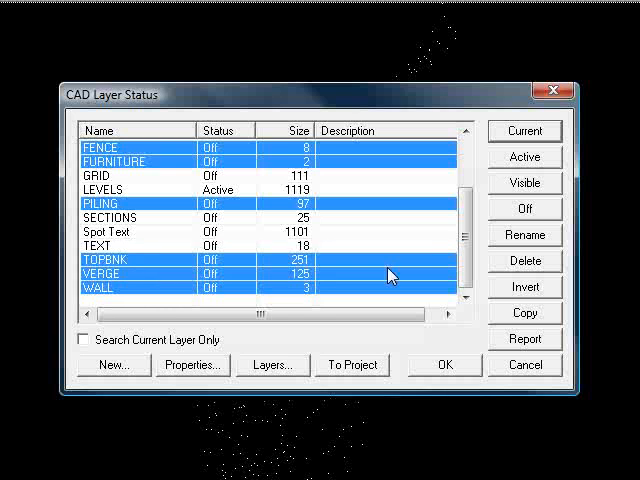
{"action": "left_click", "coordinate": [524, 156]}
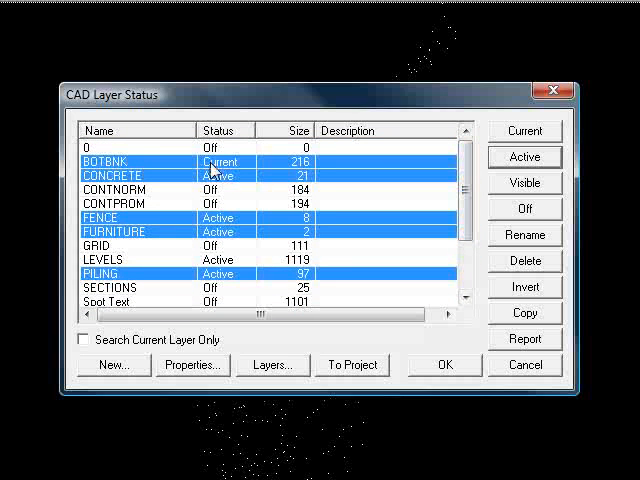
{"action": "left_click", "coordinate": [444, 365]}
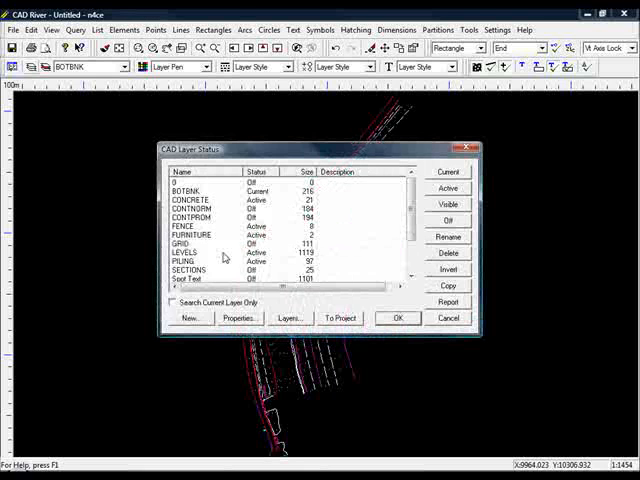
- Turn the LEVELS layer off and close the CAD Layer Status dialog
{"action": "left_click", "coordinate": [185, 262]}
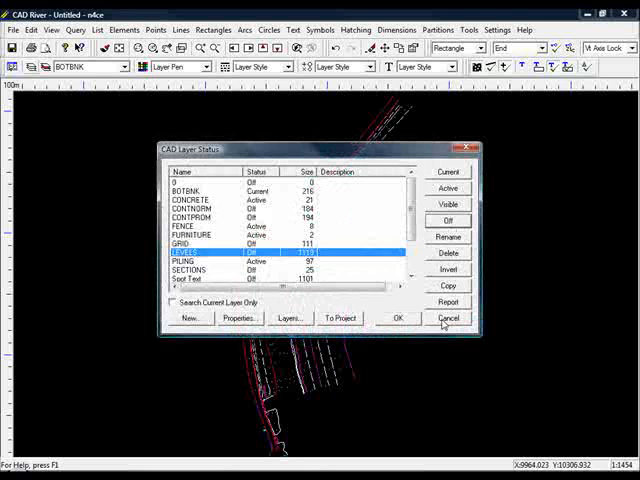
{"action": "left_click", "coordinate": [449, 317]}
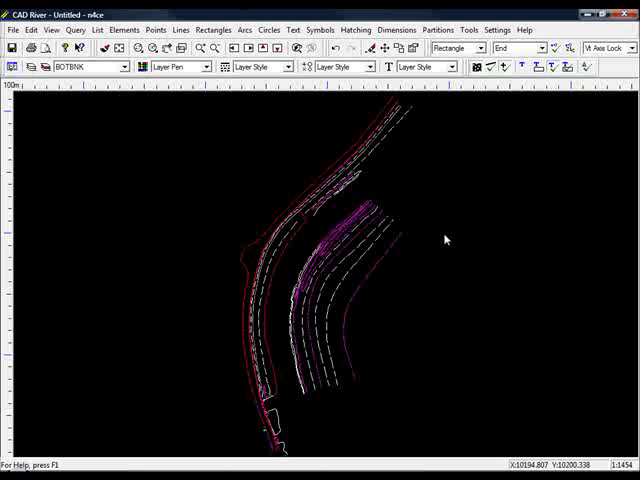
{"action": "mouse_move", "coordinate": [307, 240]}
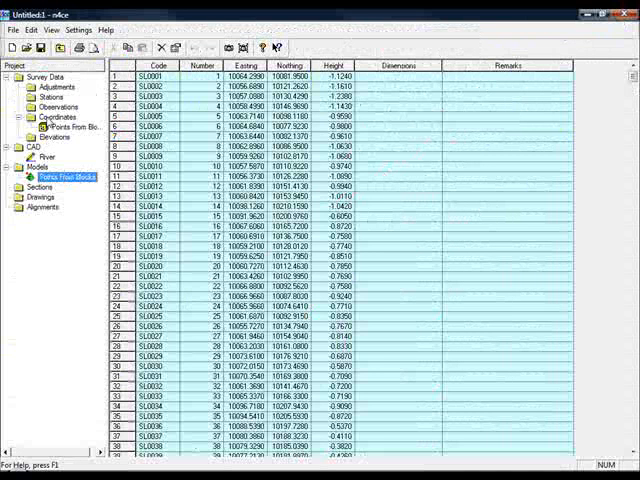
- Add a co-ordinate block named Points From Features and open its Backcloths dialog
{"action": "left_click", "coordinate": [67, 127]}
{"action": "type", "text": "Points From"}
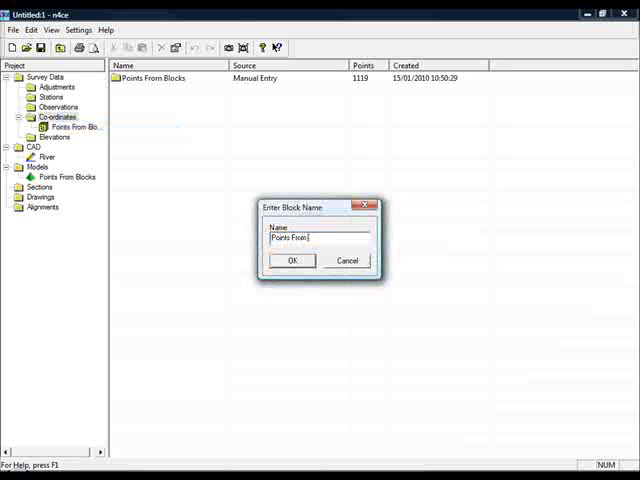
{"action": "type", "text": "Feature"}
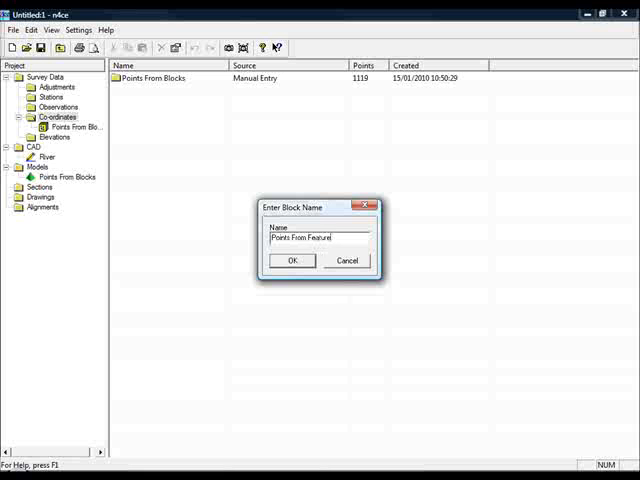
{"action": "left_click", "coordinate": [292, 260]}
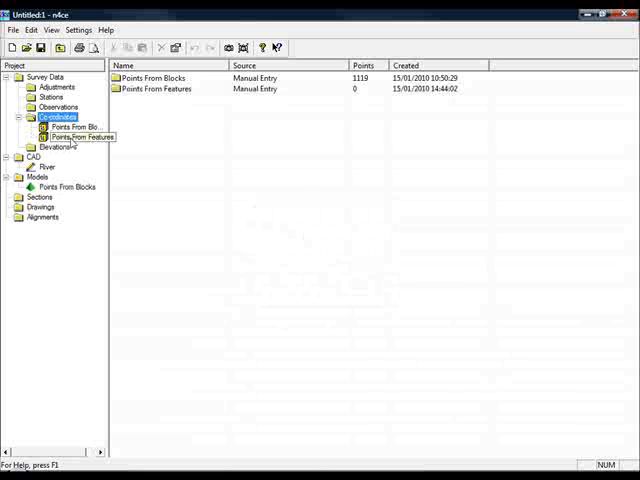
{"action": "double_click", "coordinate": [77, 136]}
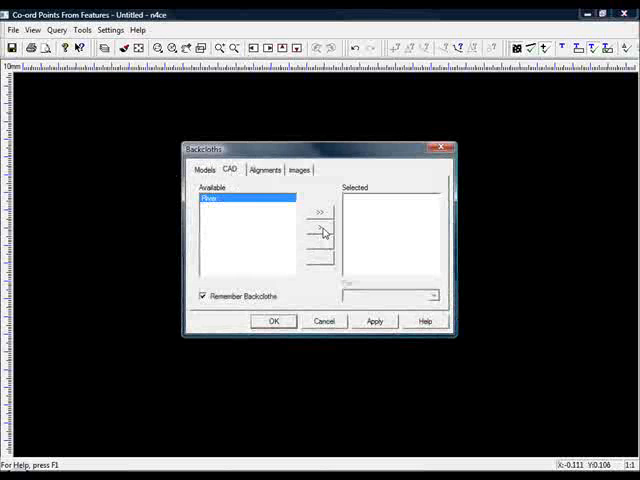
- Add River as a CAD backcloth and begin Tools > Generate Points
{"action": "left_click", "coordinate": [274, 321]}
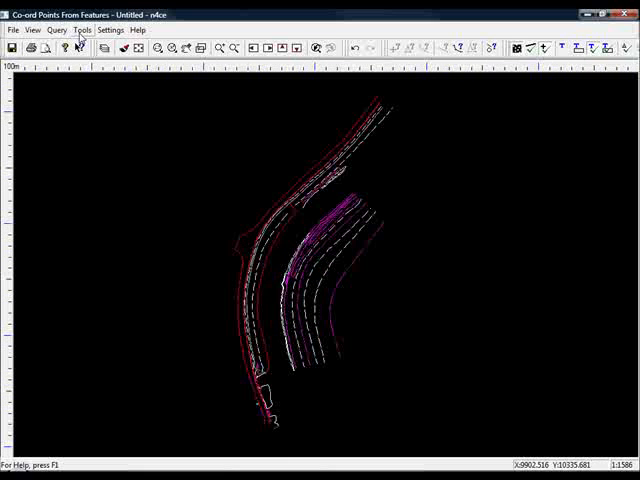
{"action": "left_click", "coordinate": [82, 30]}
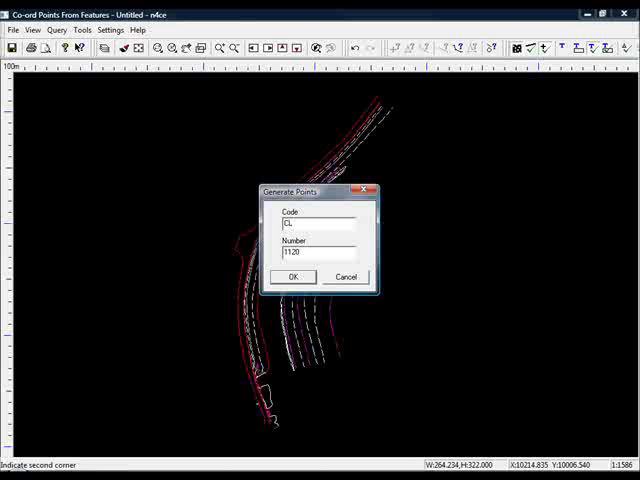
- Generate the feature points with starting number 2000
{"action": "triple_click", "coordinate": [315, 253]}
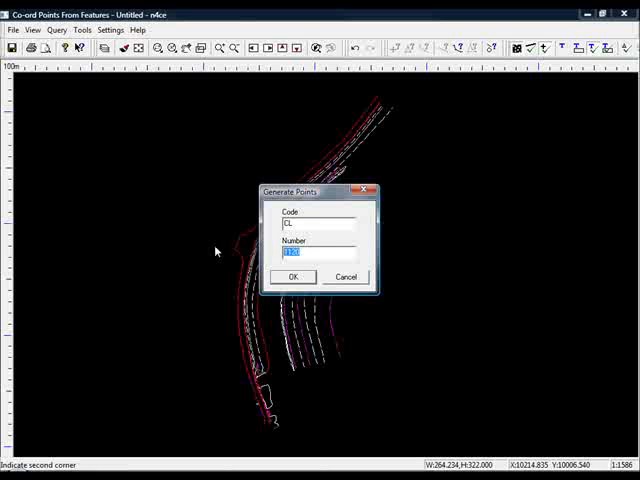
{"action": "type", "text": "2000"}
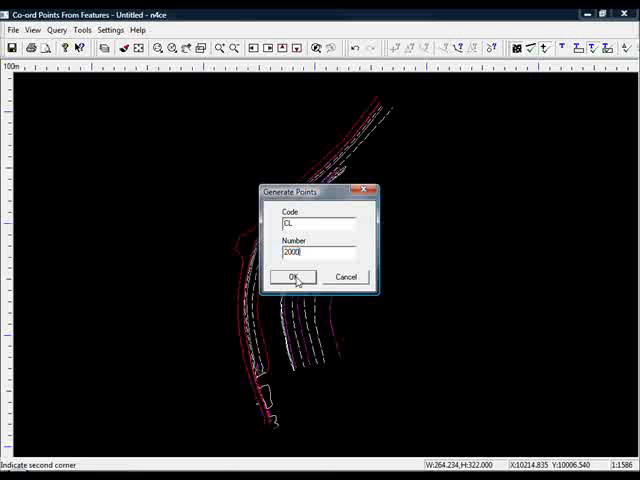
{"action": "left_click", "coordinate": [291, 277]}
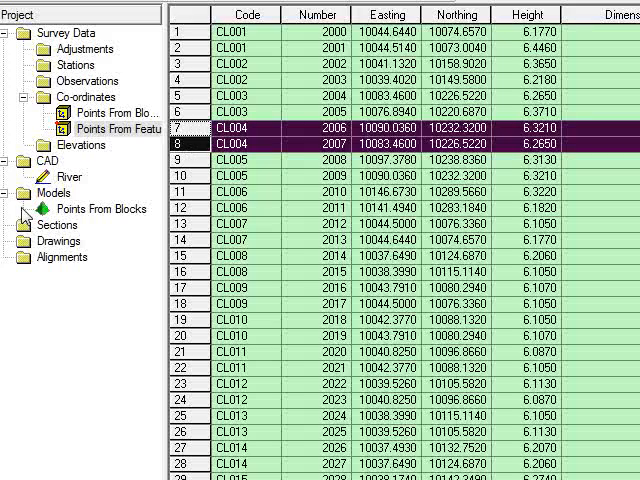
- Create a normal model 'Points From Features' using the Points From Features block
{"action": "right_click", "coordinate": [60, 270]}
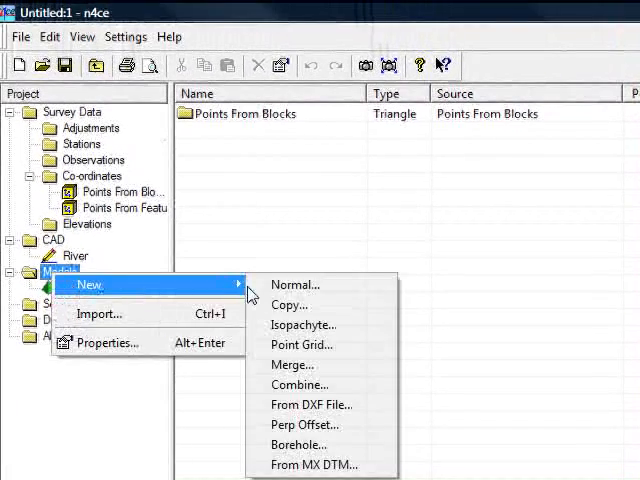
{"action": "left_click", "coordinate": [294, 285]}
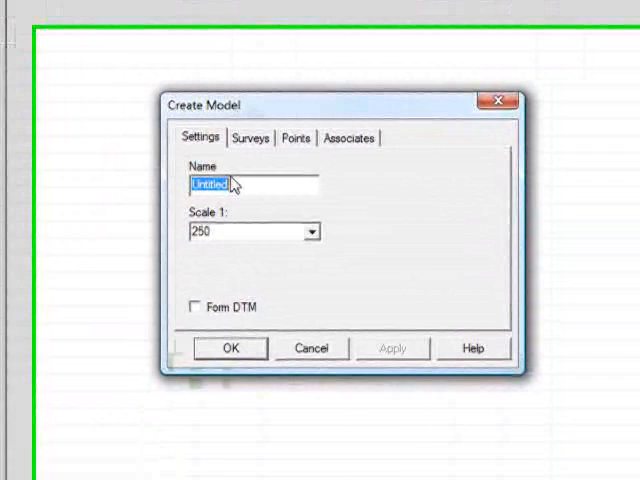
{"action": "type", "text": "Points"}
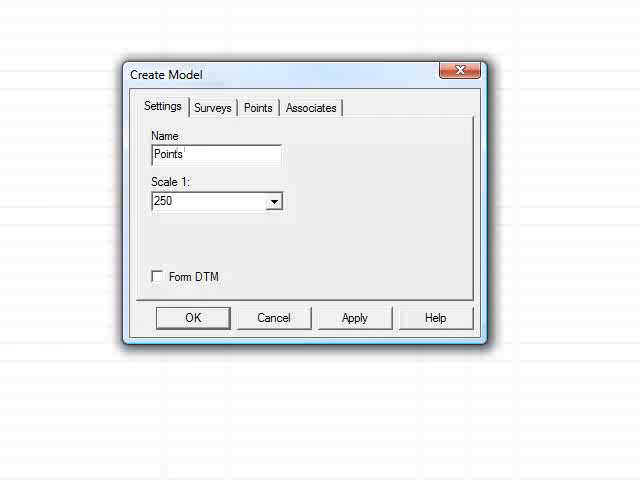
{"action": "type", "text": "From Feat"}
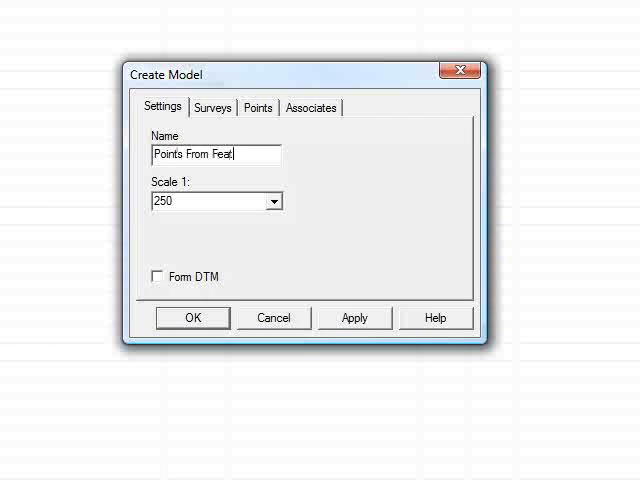
{"action": "left_click", "coordinate": [258, 107]}
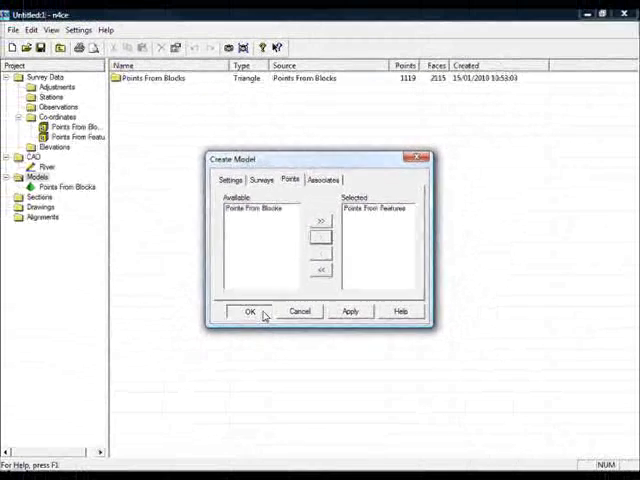
{"action": "left_click", "coordinate": [248, 311]}
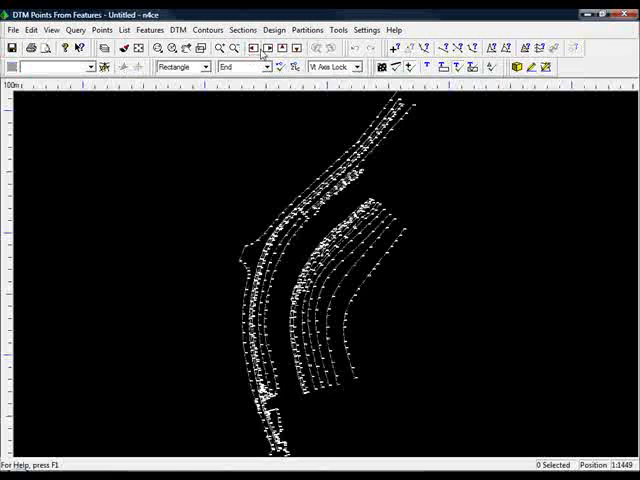
- Form the DTM from the feature points and dismiss the formation report
{"action": "left_click", "coordinate": [271, 214]}
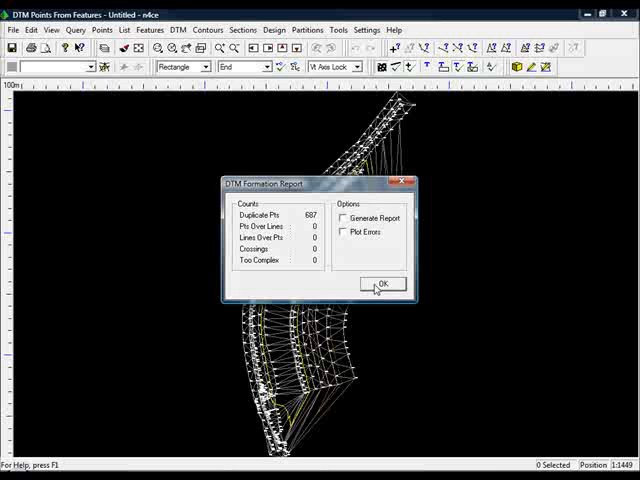
{"action": "left_click", "coordinate": [381, 284]}
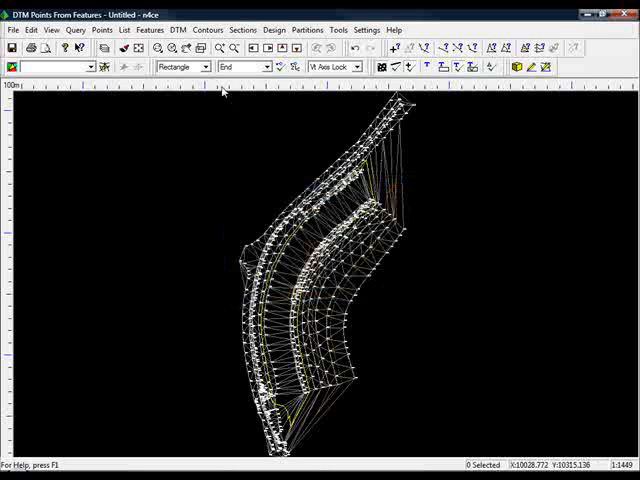
- Start DTM > Edit > Delete > Line to remove the stray edge triangles
{"action": "left_click", "coordinate": [178, 29]}
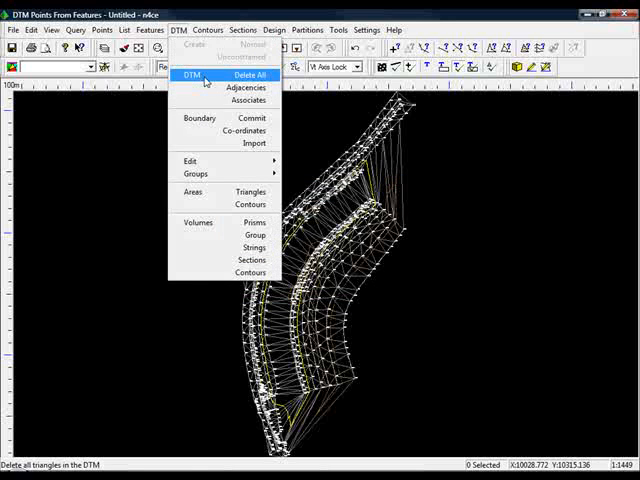
{"action": "left_click", "coordinate": [190, 161]}
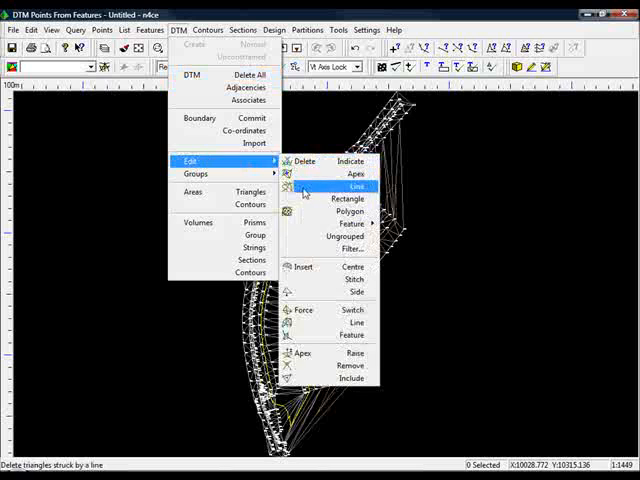
{"action": "left_click", "coordinate": [356, 186]}
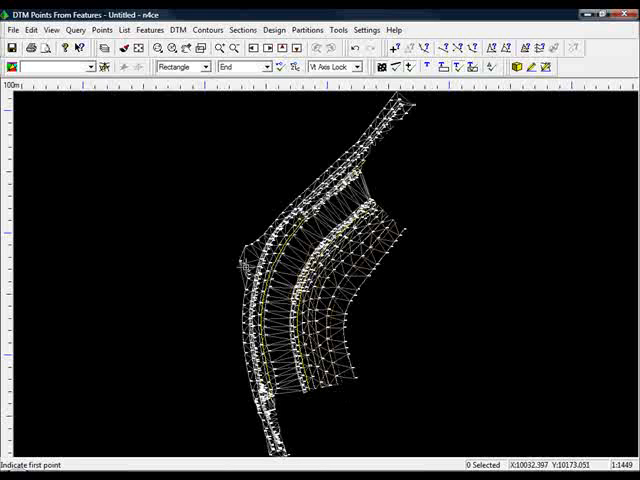
{"action": "mouse_move", "coordinate": [243, 260]}
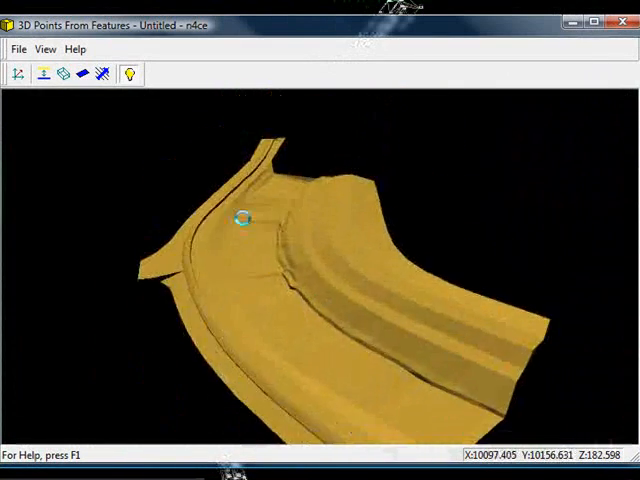
- Orbit the shaded 3D surface of the trimmed model to inspect it
{"action": "left_click_drag", "start_coordinate": [240, 220], "coordinate": [185, 225]}
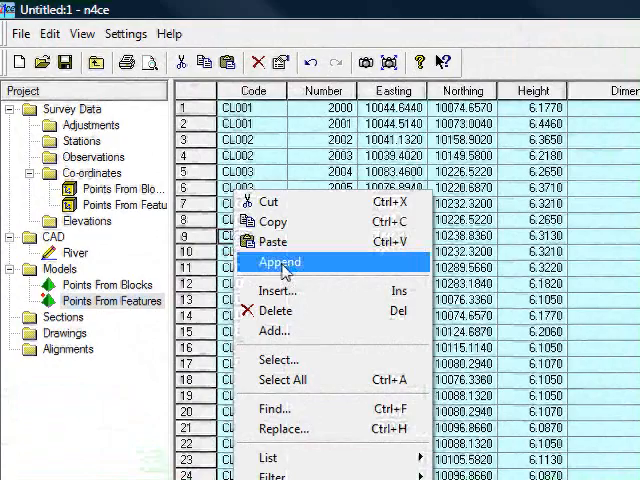
- Append the spot level points to the Points From Features list
{"action": "left_click", "coordinate": [279, 262]}
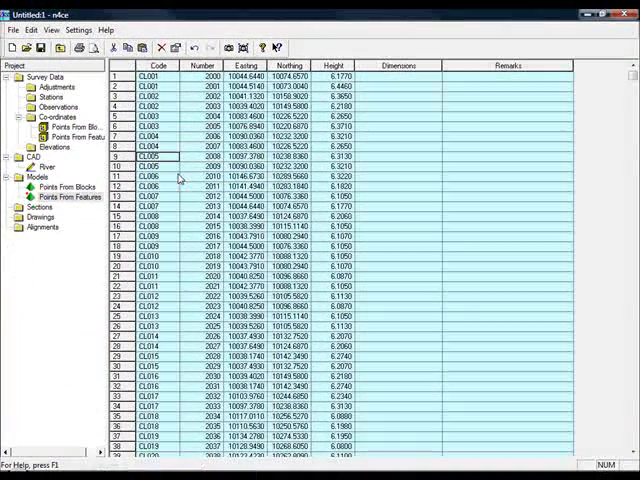
{"action": "scroll", "scroll_direction": "down", "scroll_amount": 3}
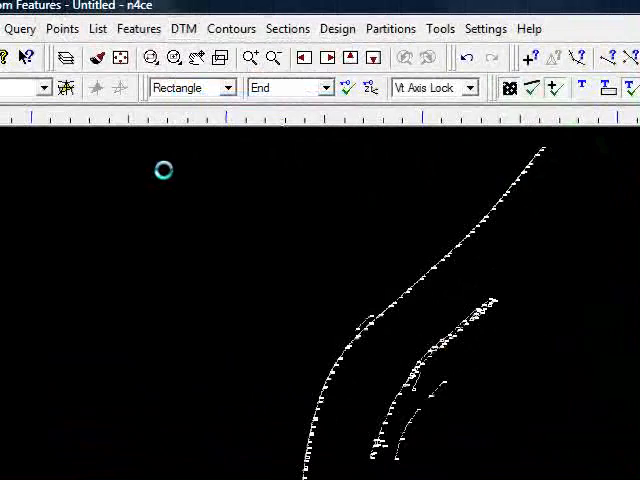
- Re-form the DTM with the appended spot levels, close its report, and begin deleting triangles by line
{"action": "left_click", "coordinate": [183, 28]}
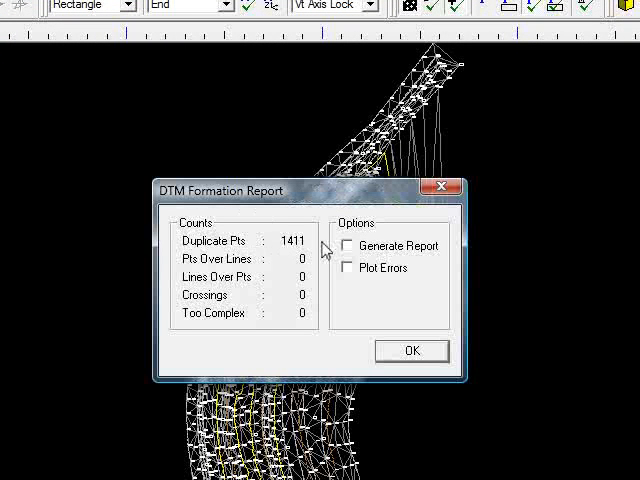
{"action": "mouse_move", "coordinate": [260, 258]}
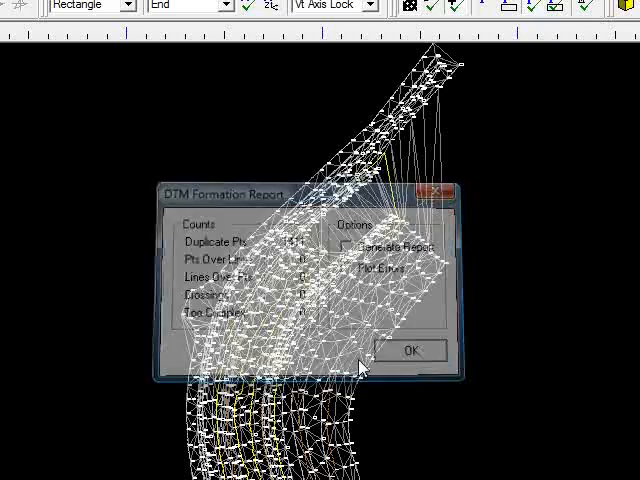
{"action": "left_click", "coordinate": [410, 351]}
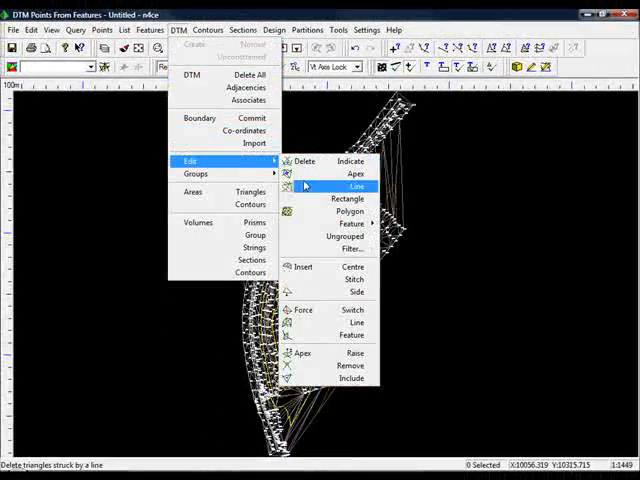
{"action": "left_click", "coordinate": [356, 186]}
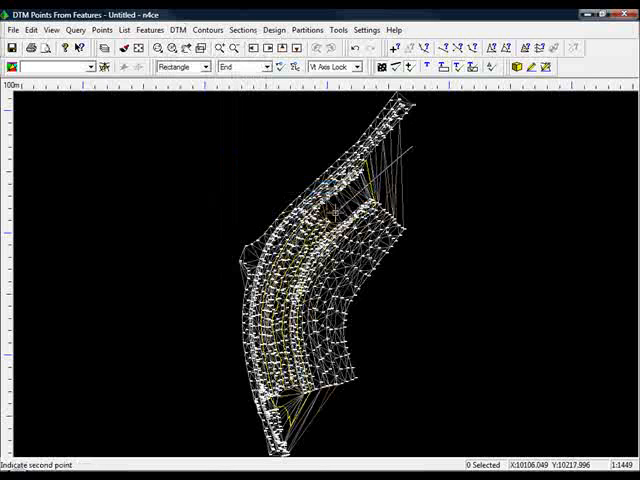